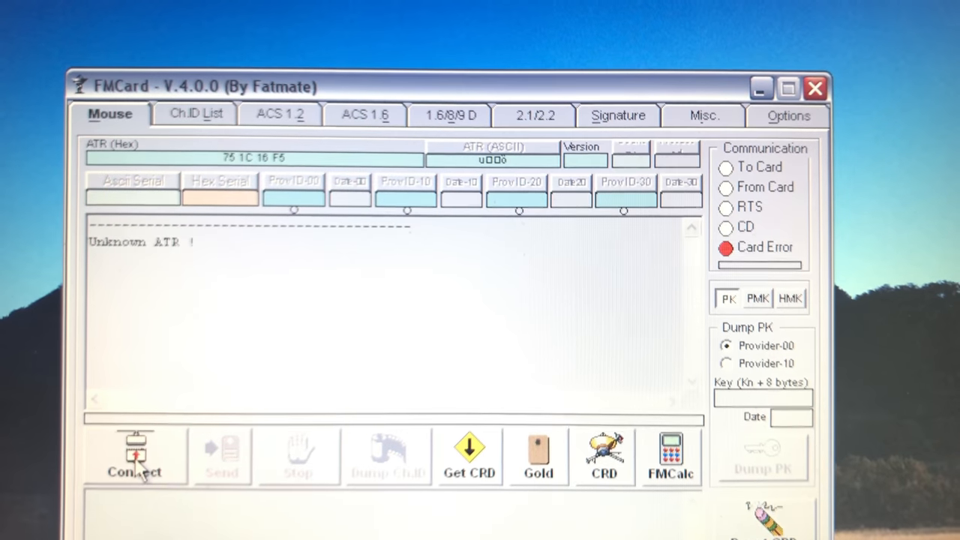
Step: Show the ACS 1.2 card options: Re-animate Card, Create Fix/Clone CRD and Generate Kill-Card-CRD
click(280, 114)
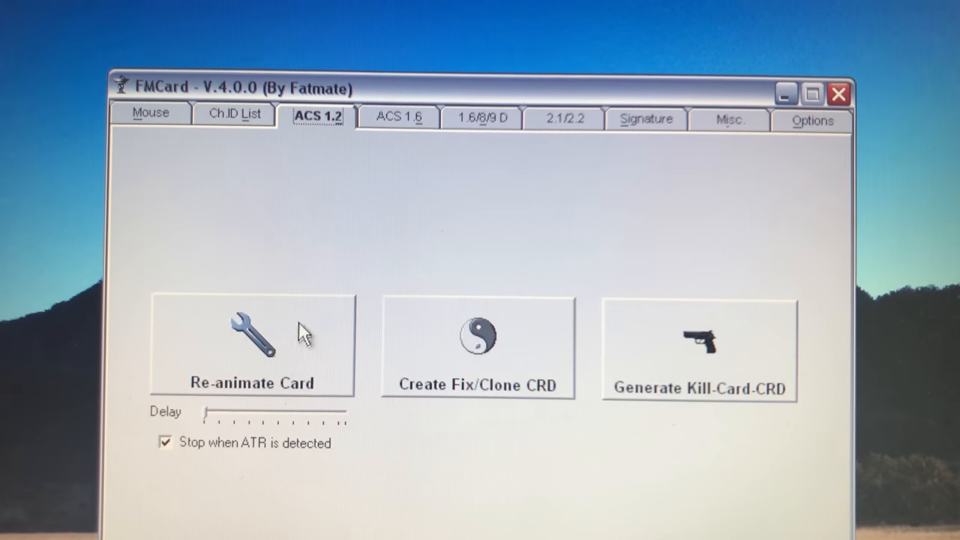